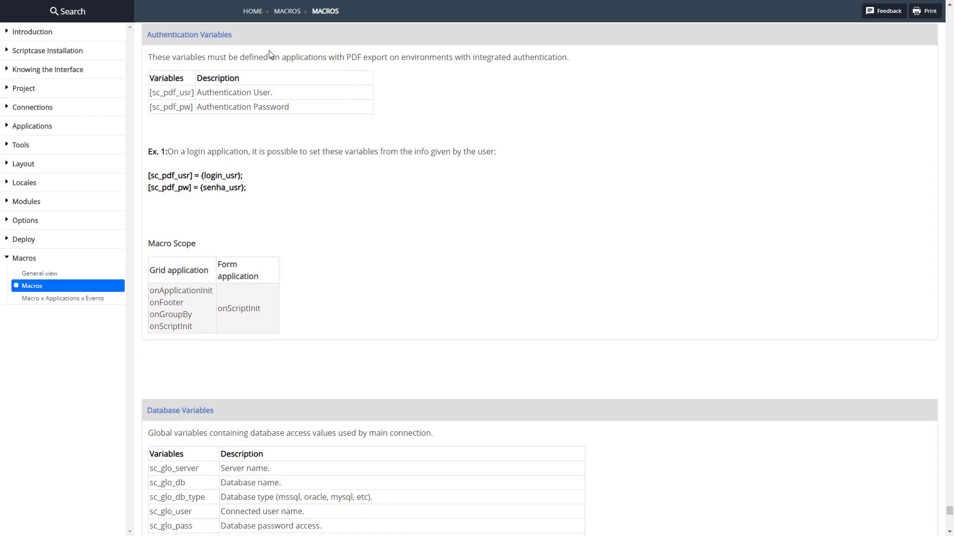
Step: Open the film grid's onApplicationInit event and locate it in the macro scope table
{"action": "double_click", "coordinate": [493, 57]}
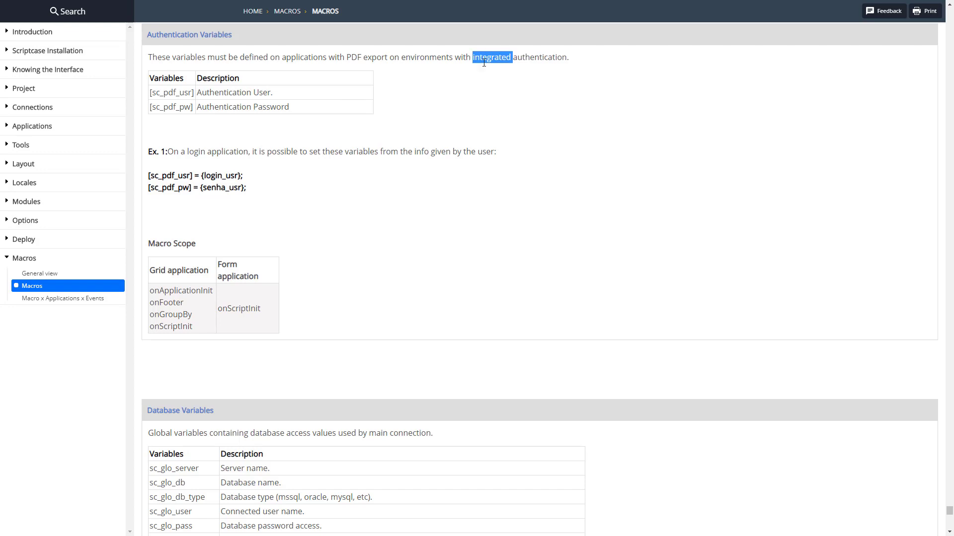
{"action": "left_click", "coordinate": [493, 57]}
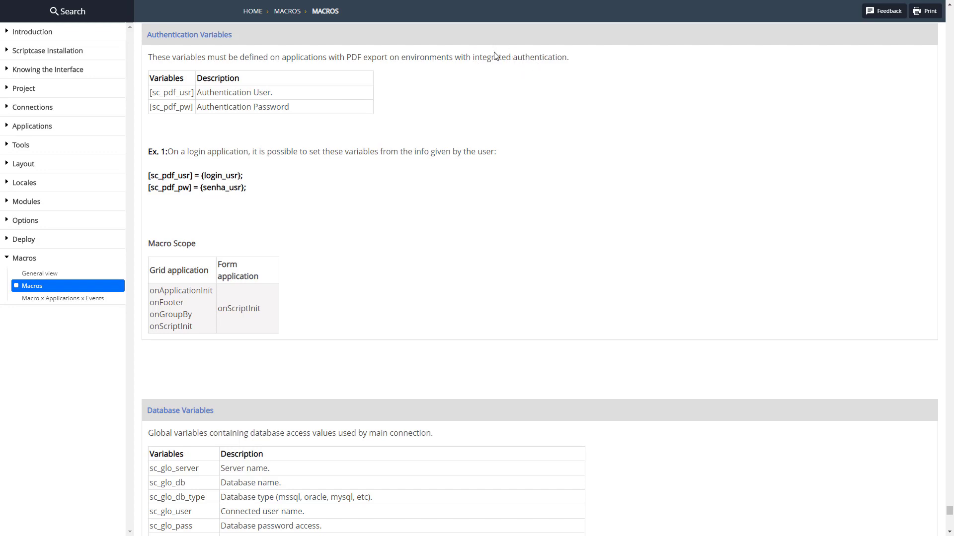
{"action": "mouse_move", "coordinate": [291, 76]}
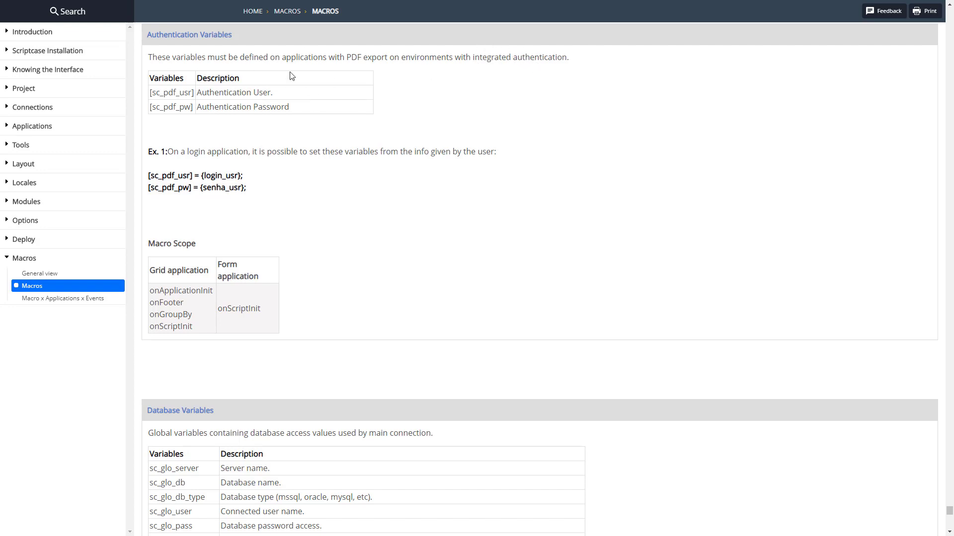
{"action": "double_click", "coordinate": [172, 92]}
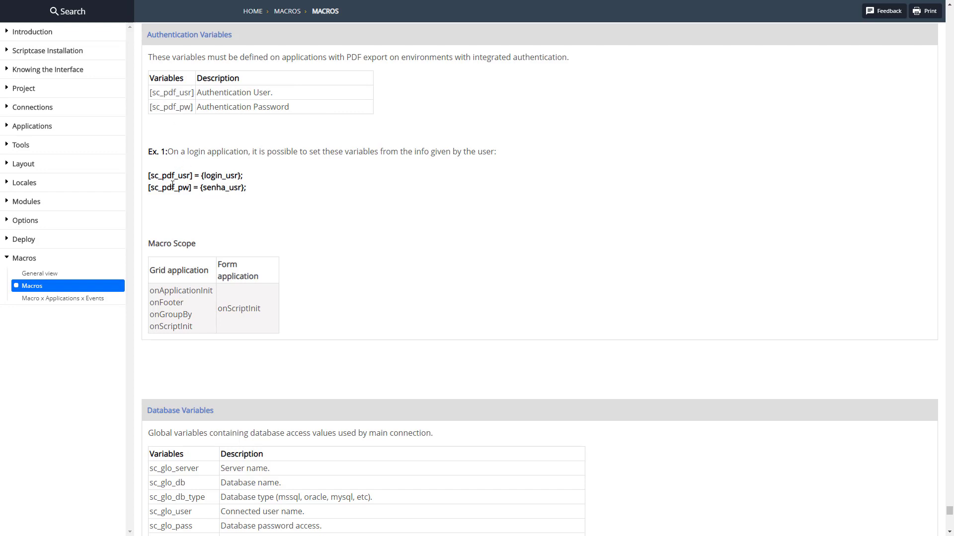
{"action": "mouse_move", "coordinate": [216, 206]}
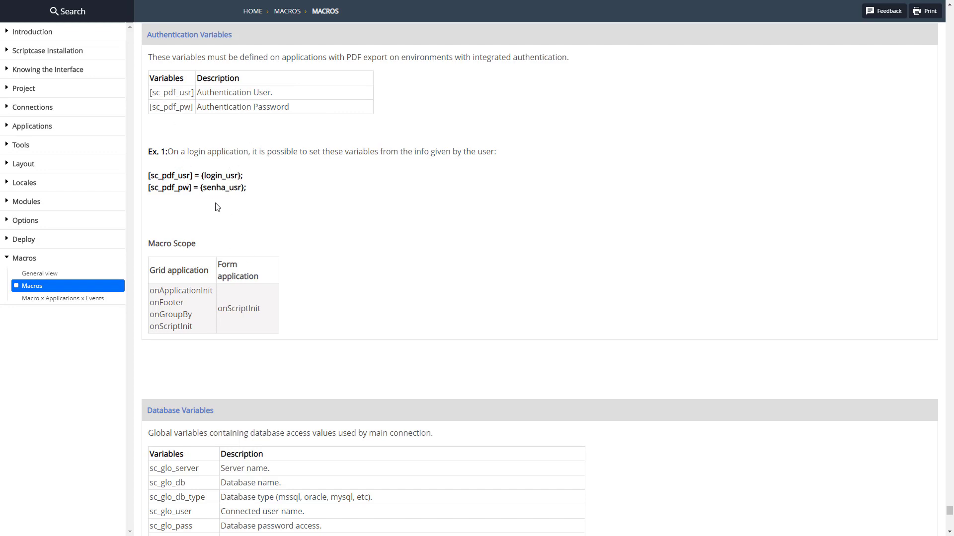
{"action": "mouse_move", "coordinate": [183, 312]}
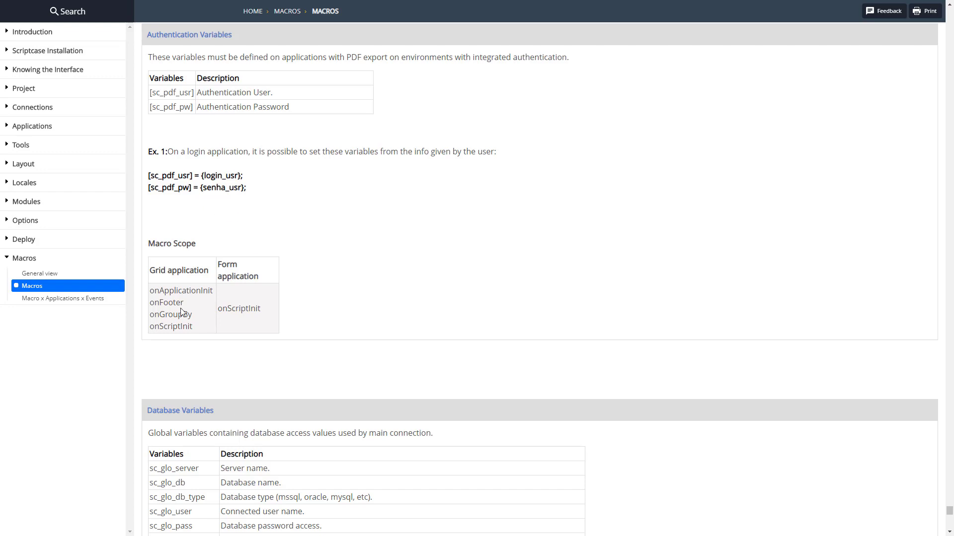
{"action": "double_click", "coordinate": [181, 290]}
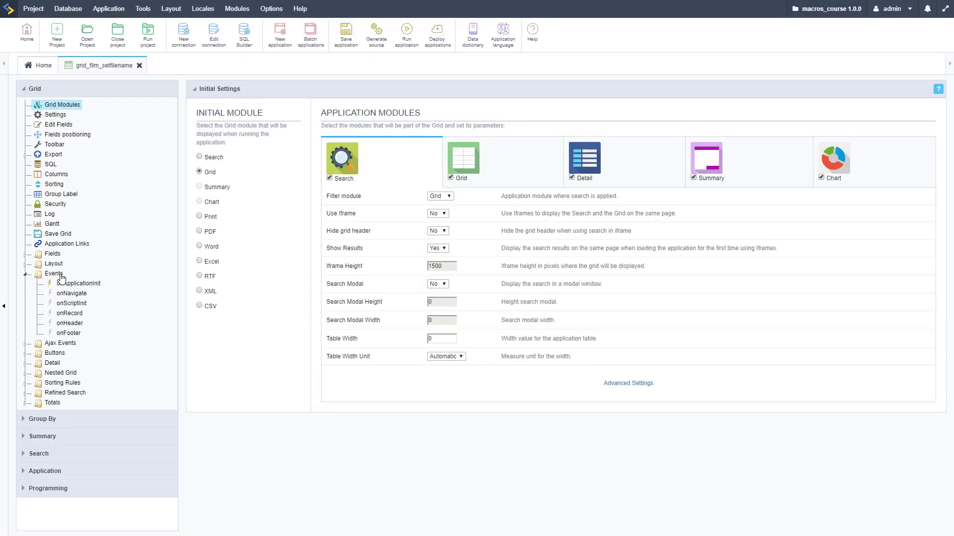
{"action": "mouse_move", "coordinate": [79, 284]}
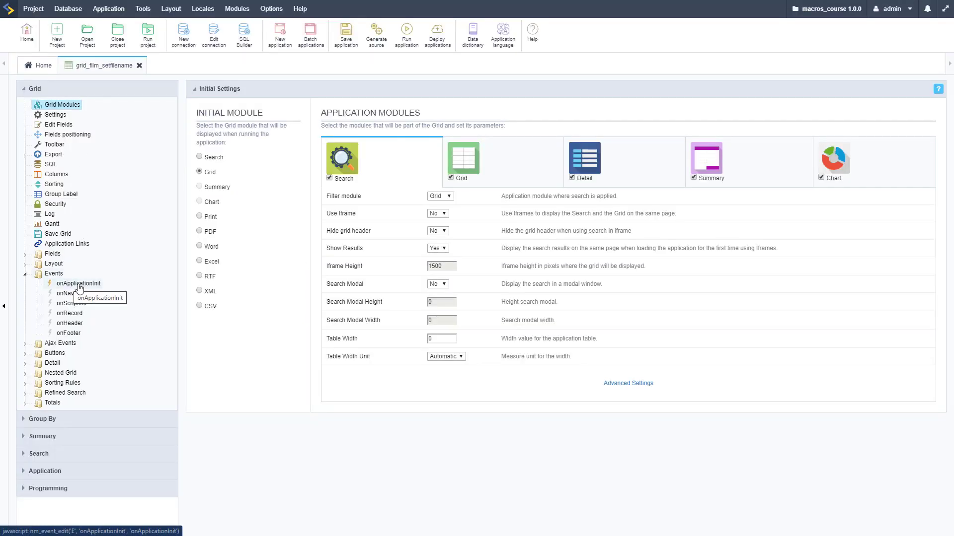
{"action": "left_click", "coordinate": [78, 284]}
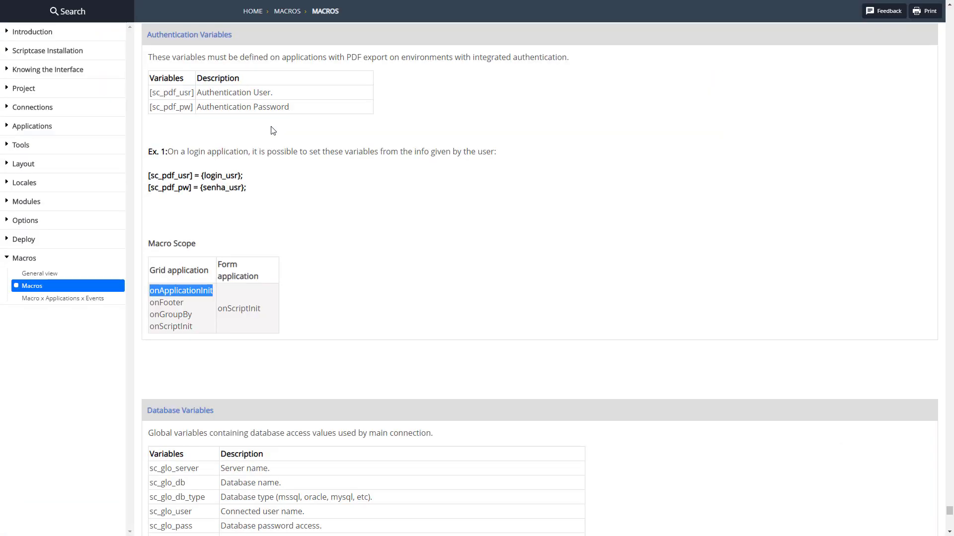
{"action": "left_click_drag", "start_coordinate": [149, 176], "coordinate": [246, 188]}
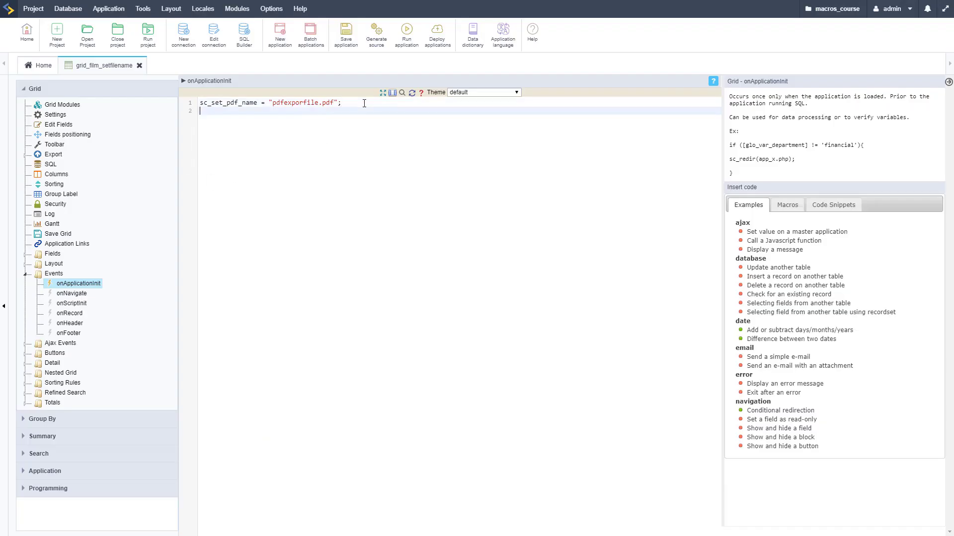
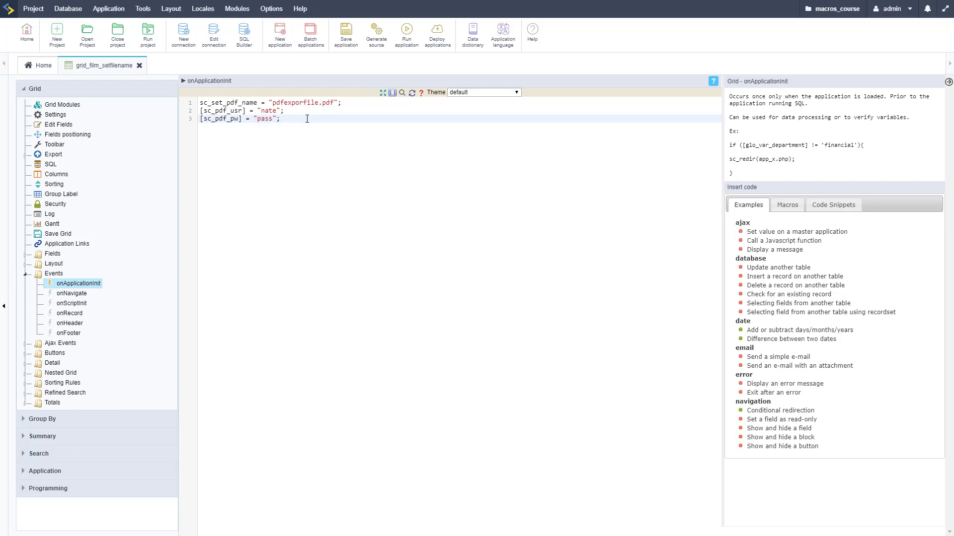
{"action": "mouse_move", "coordinate": [406, 33]}
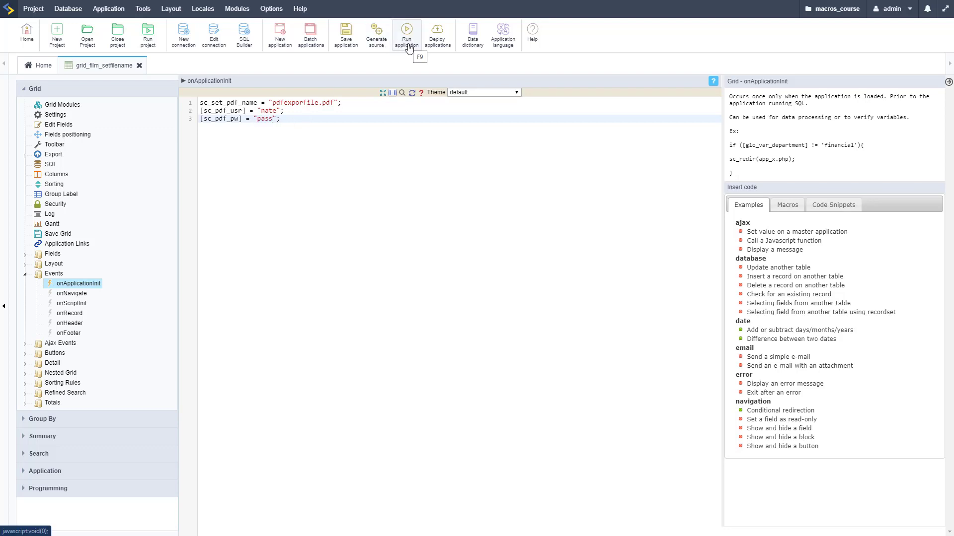
Step: Run the film grid, export the report as PDF, and view the 35-page file
{"action": "left_click", "coordinate": [406, 33]}
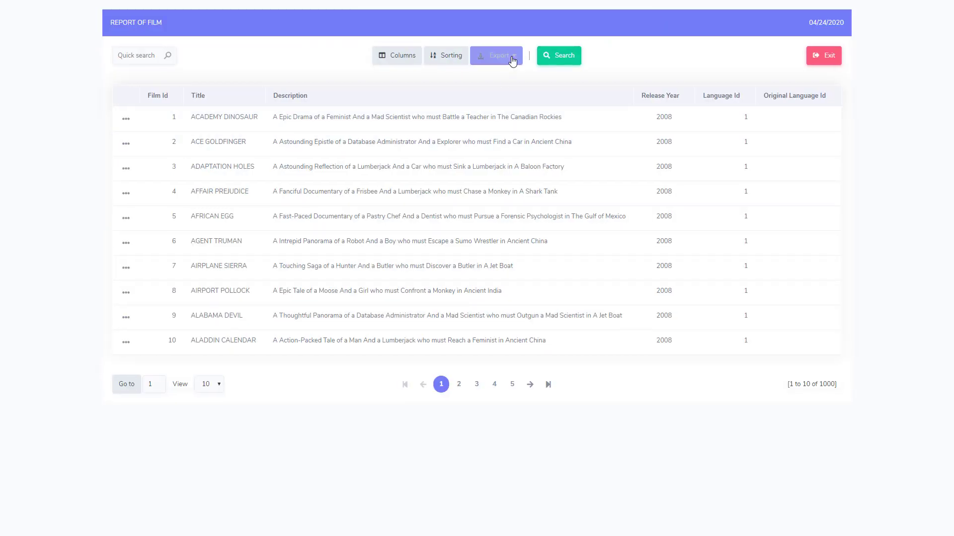
{"action": "left_click", "coordinate": [496, 55]}
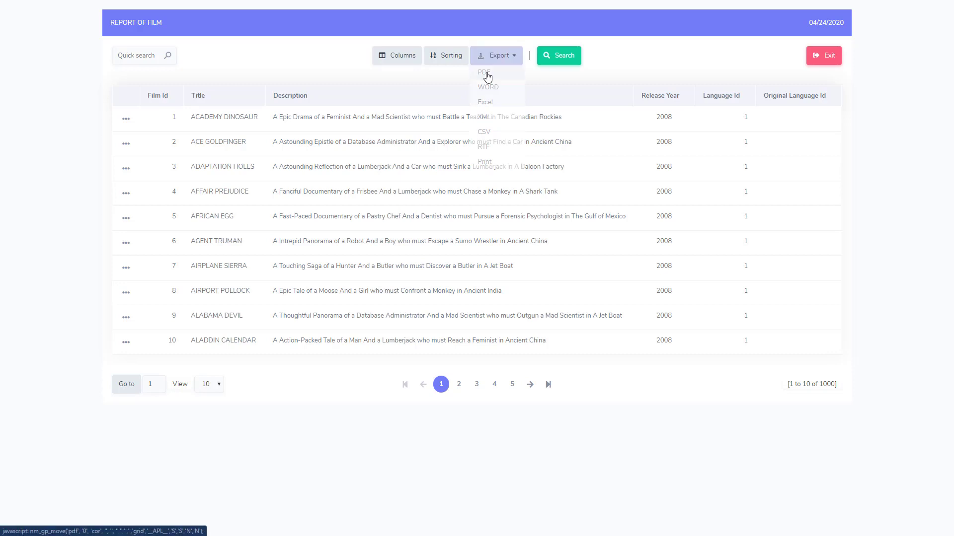
{"action": "left_click", "coordinate": [483, 73]}
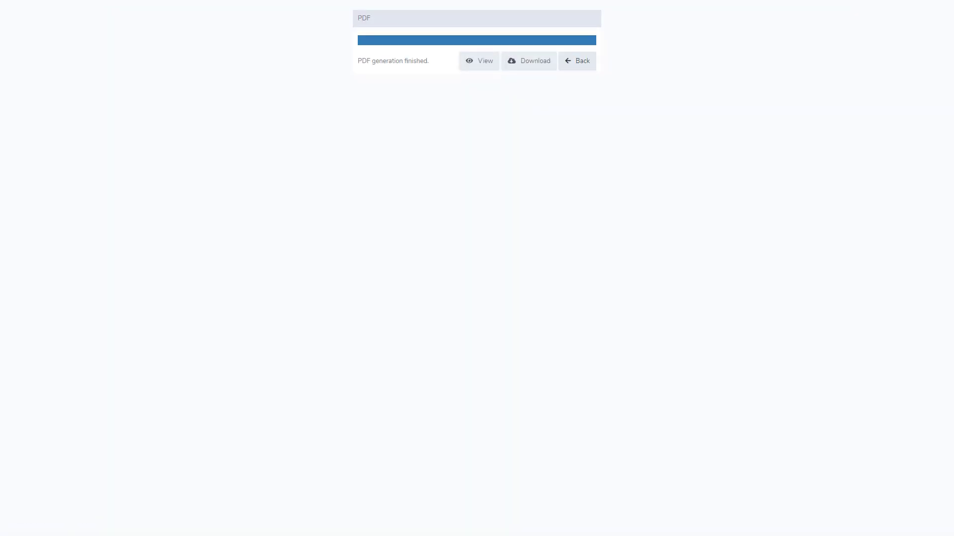
{"action": "left_click", "coordinate": [479, 60]}
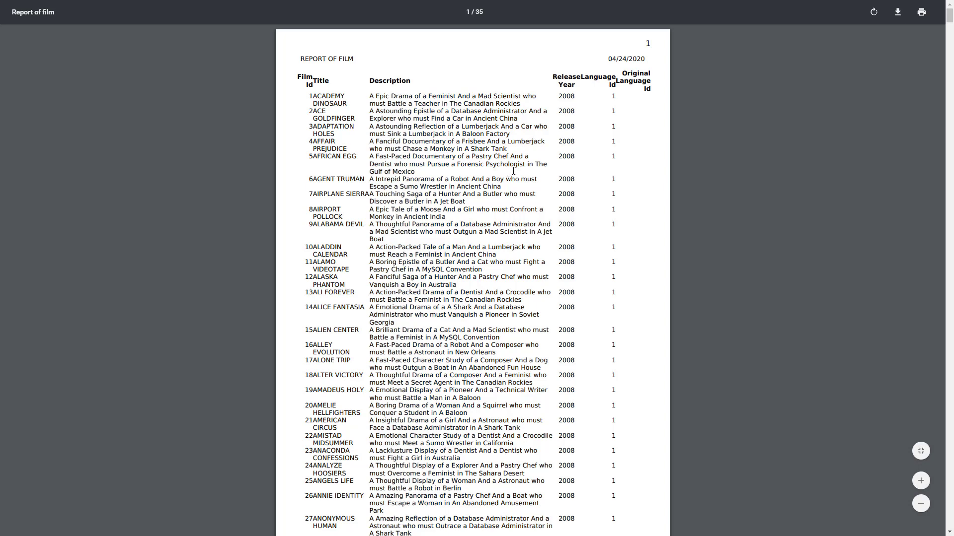
{"action": "mouse_move", "coordinate": [759, 213]}
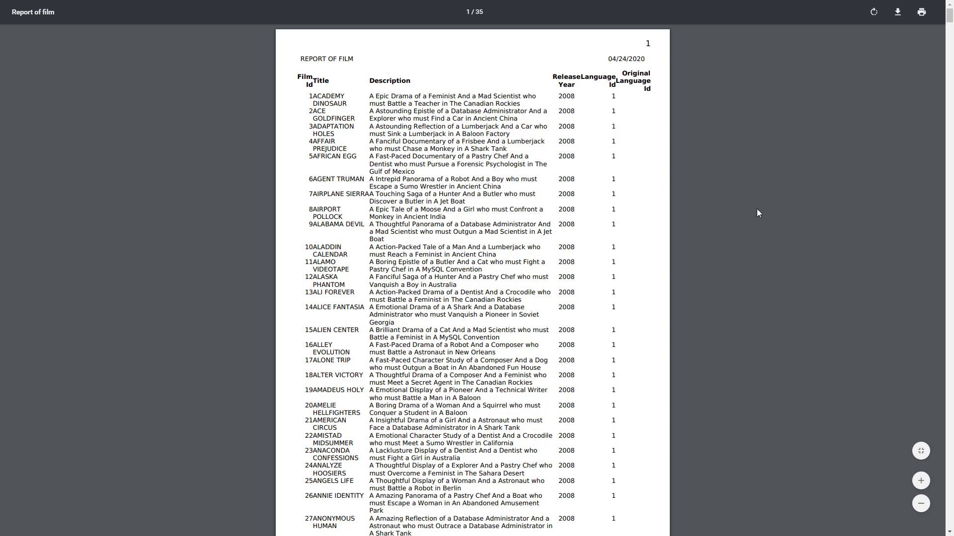